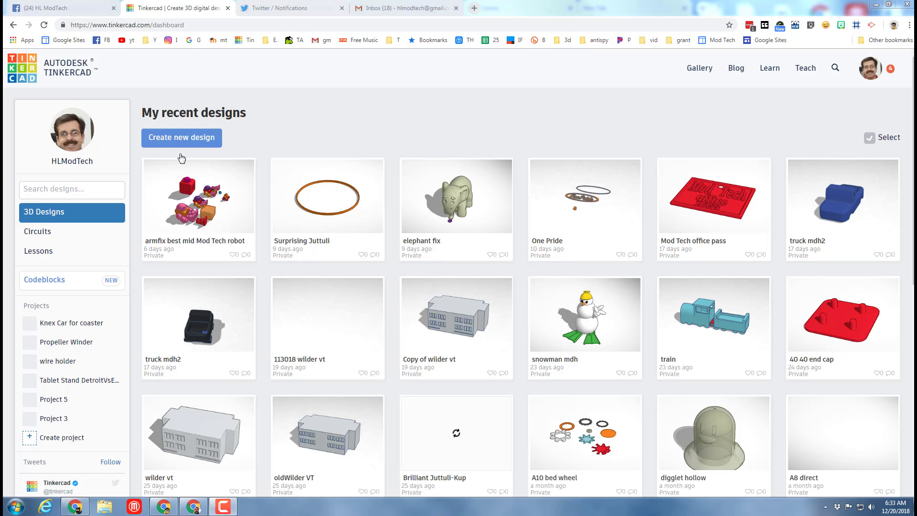
- Create a new blank design and rename it 'house mdh gb'
left_click(181, 138)
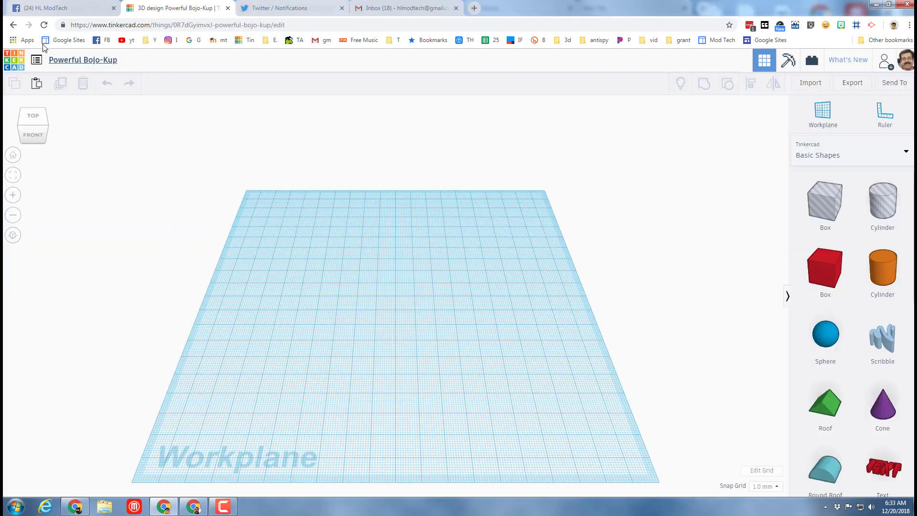
left_click(82, 59)
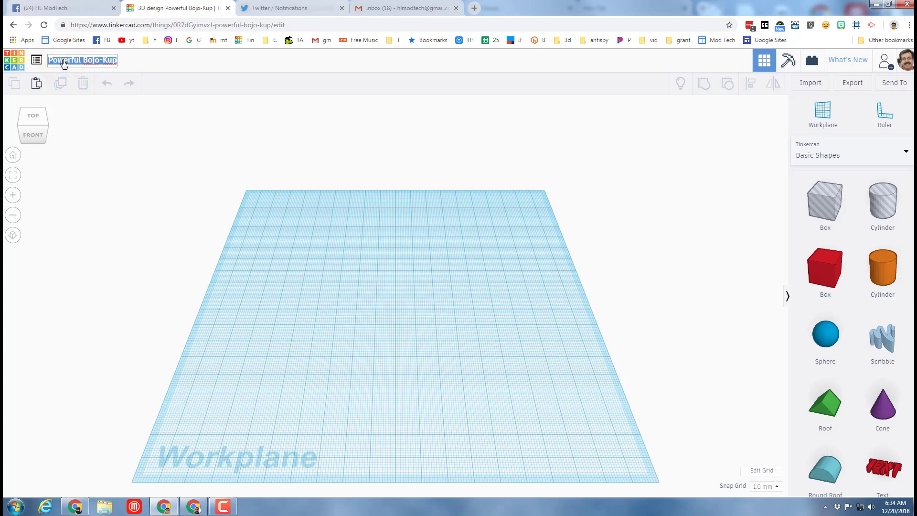
type("house mdh gb")
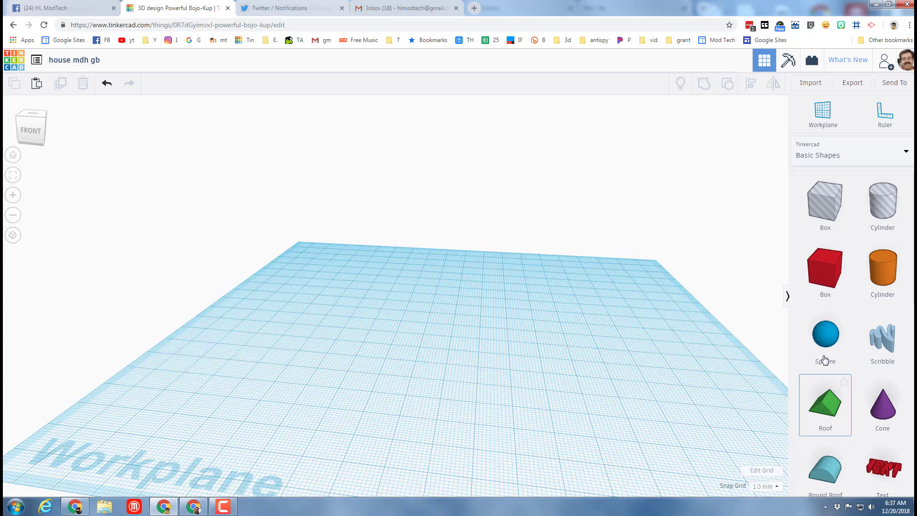
- Add a box 60 long, thinned into a flat wall panel, coloured brown
left_click(826, 268)
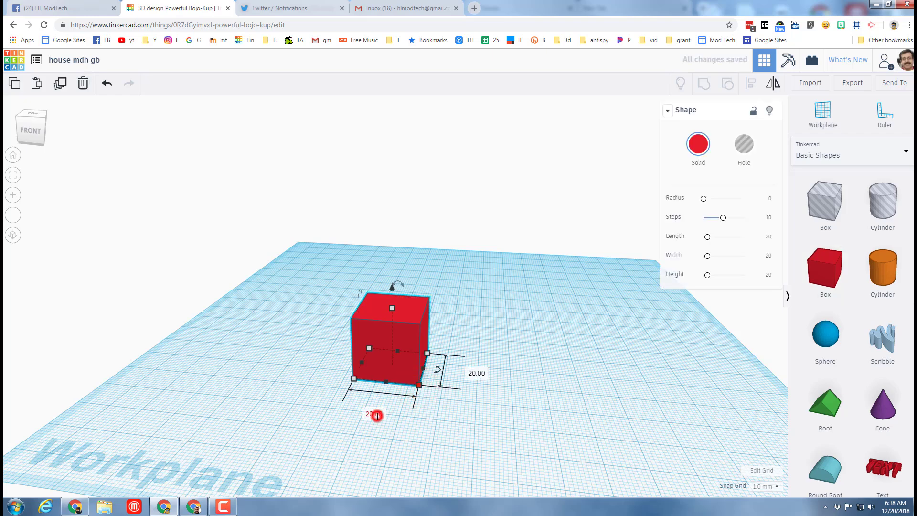
type("60")
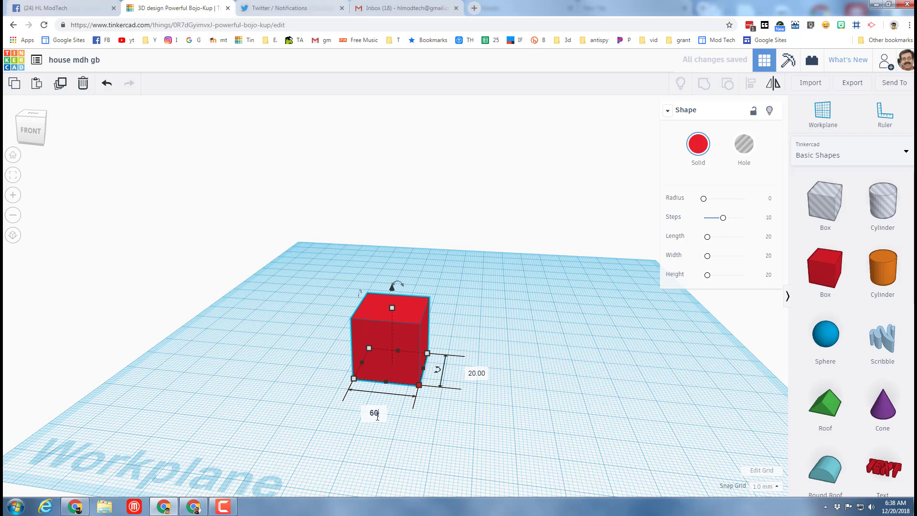
key("Enter")
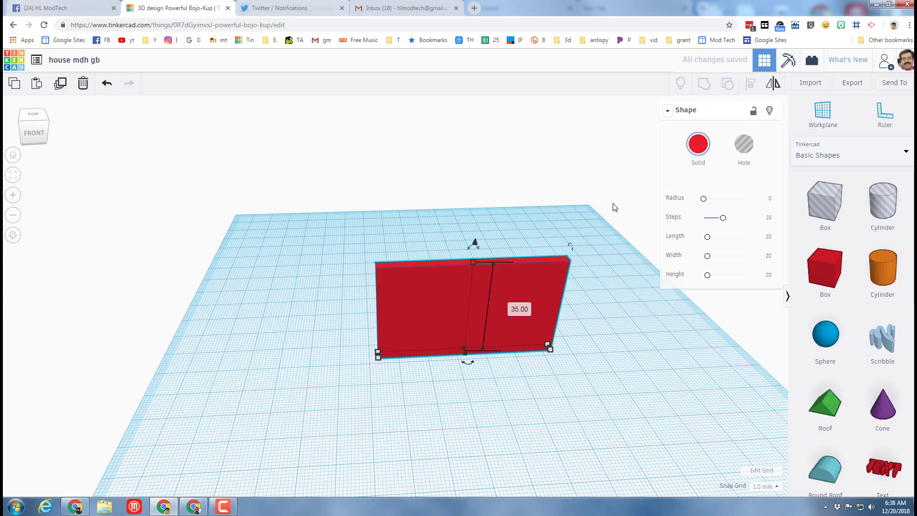
left_click(697, 144)
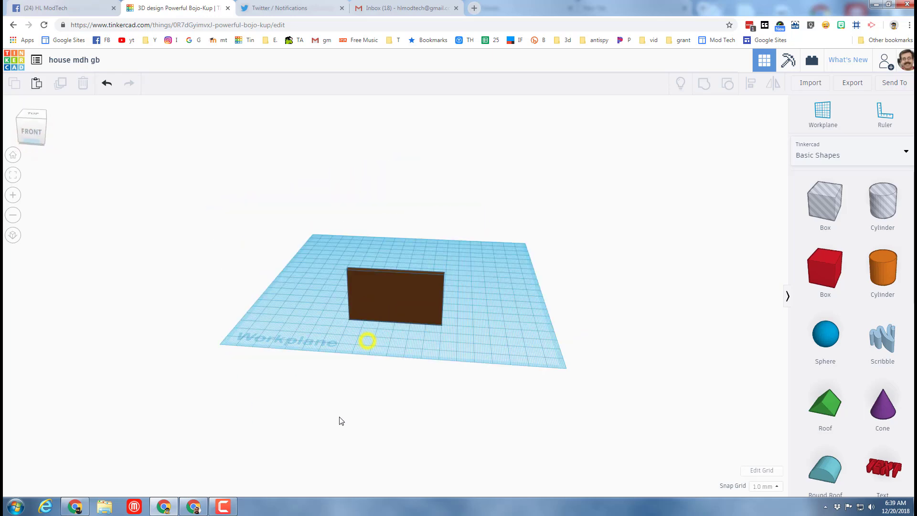
- Duplicate the brown wall and position copies to form the house's outer walls
left_click(395, 302)
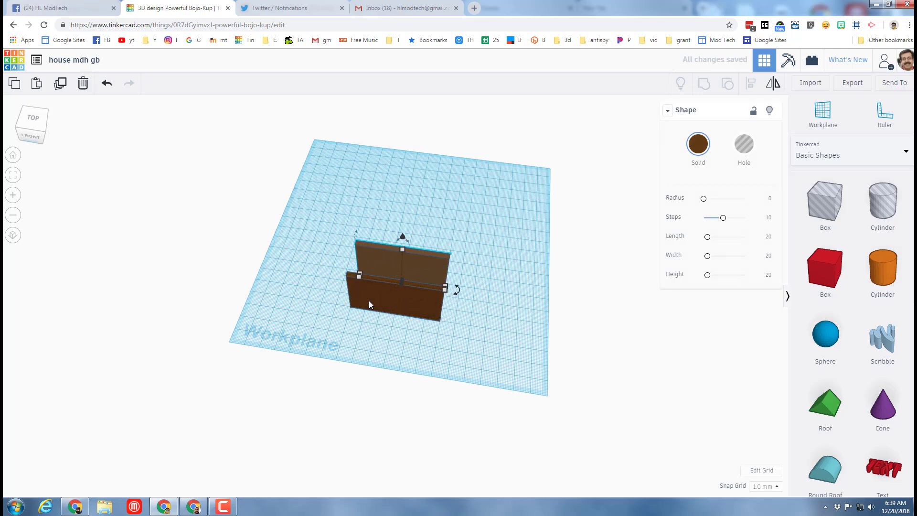
left_click_drag(450, 291, 460, 261)
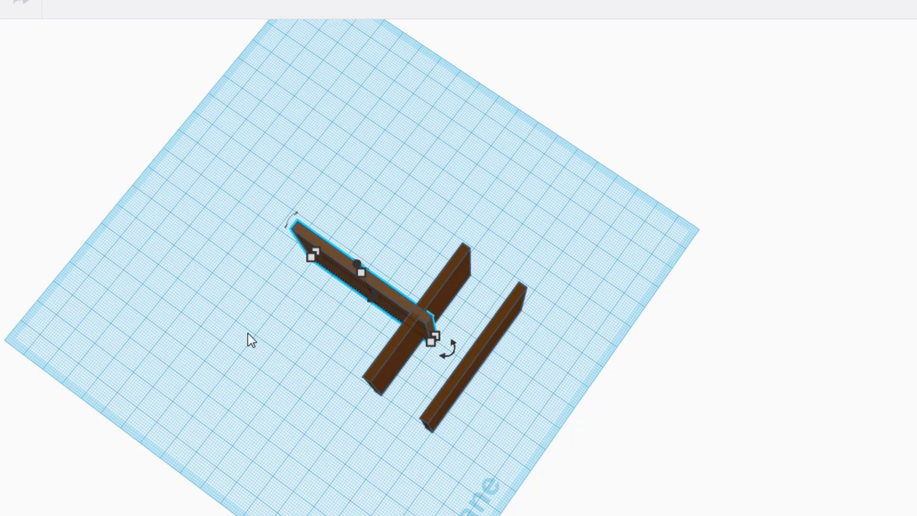
left_click(313, 260)
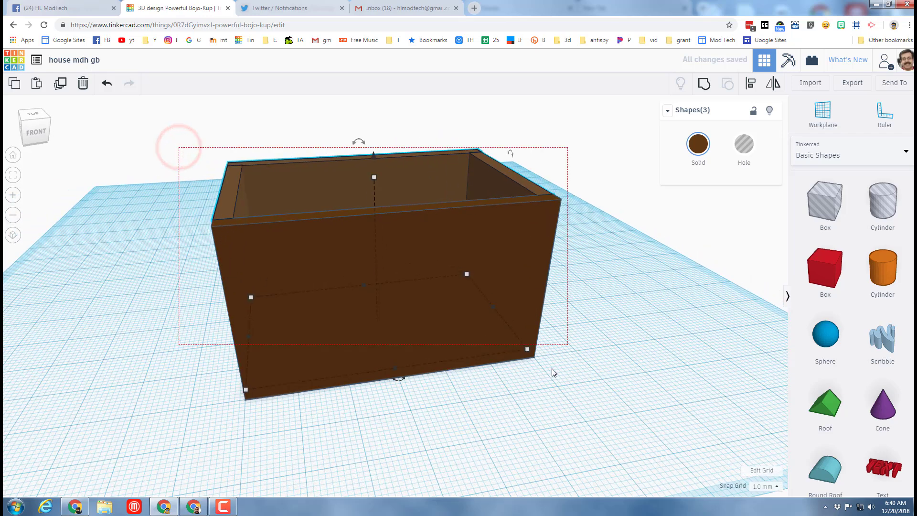
- Group the walls into one shape and add a roof rotated a quarter turn
left_click(704, 83)
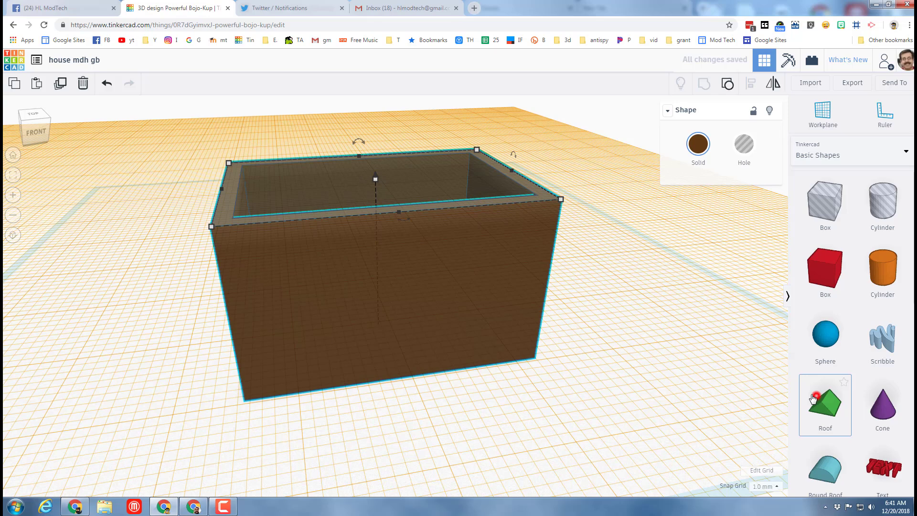
left_click(826, 407)
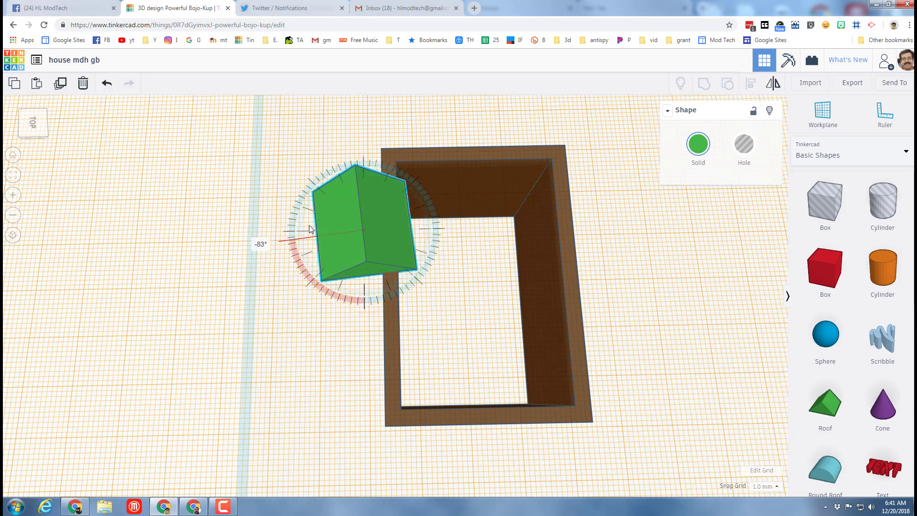
left_click_drag(310, 229, 363, 275)
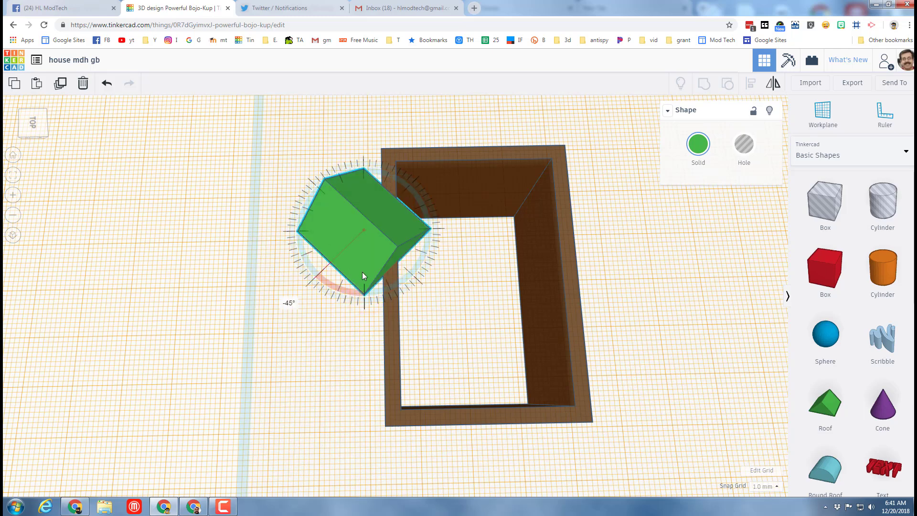
left_click_drag(363, 275, 431, 221)
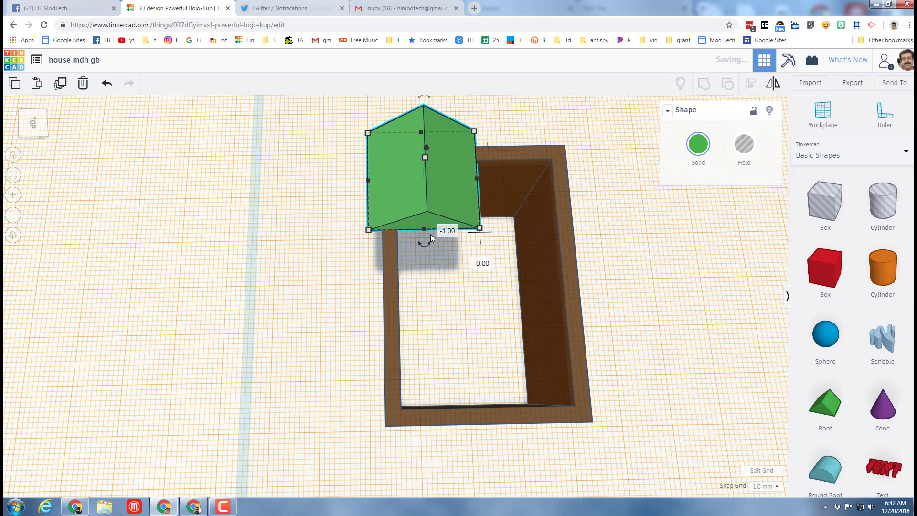
- Align, stretch and raise the green roof so it covers the top of the walls
left_click_drag(424, 229, 427, 400)
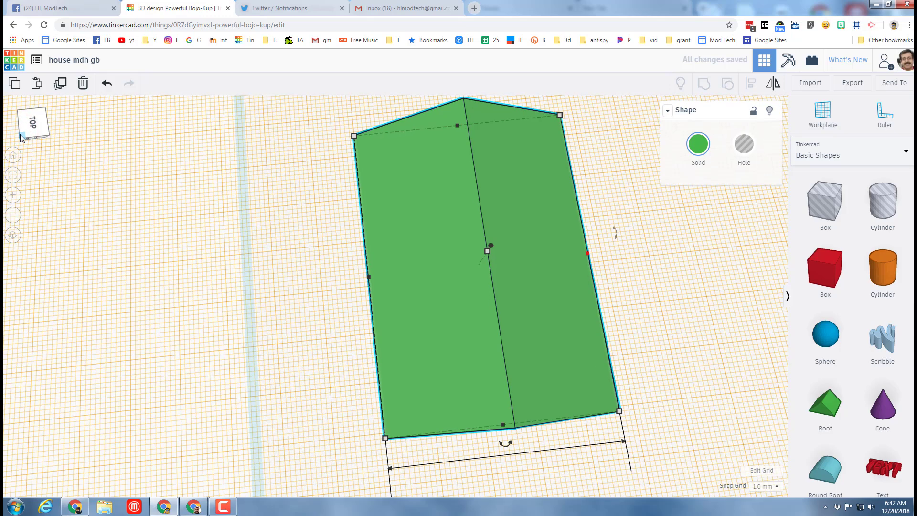
left_click_drag(33, 124, 33, 135)
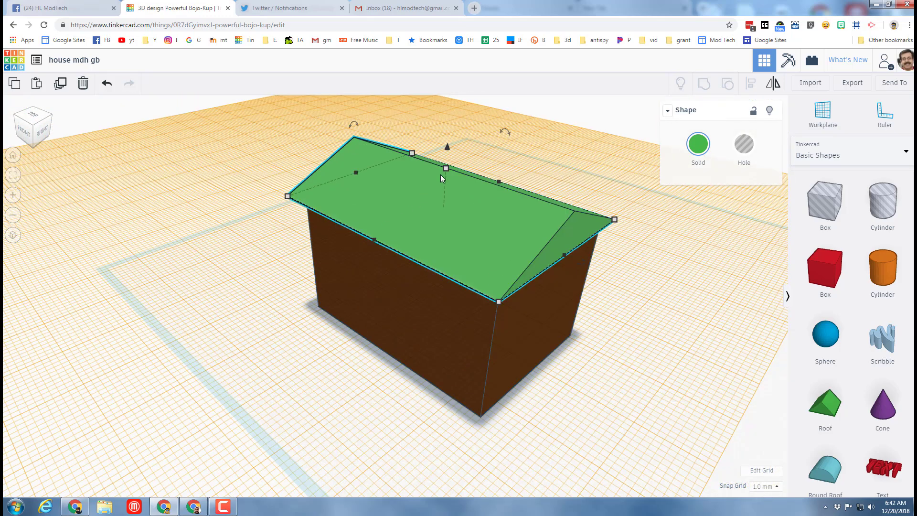
left_click_drag(447, 146, 447, 127)
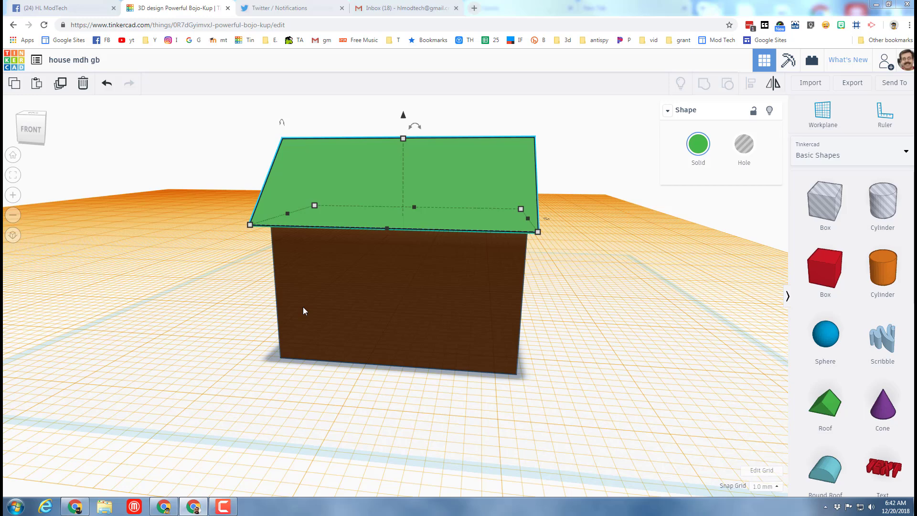
left_click(169, 424)
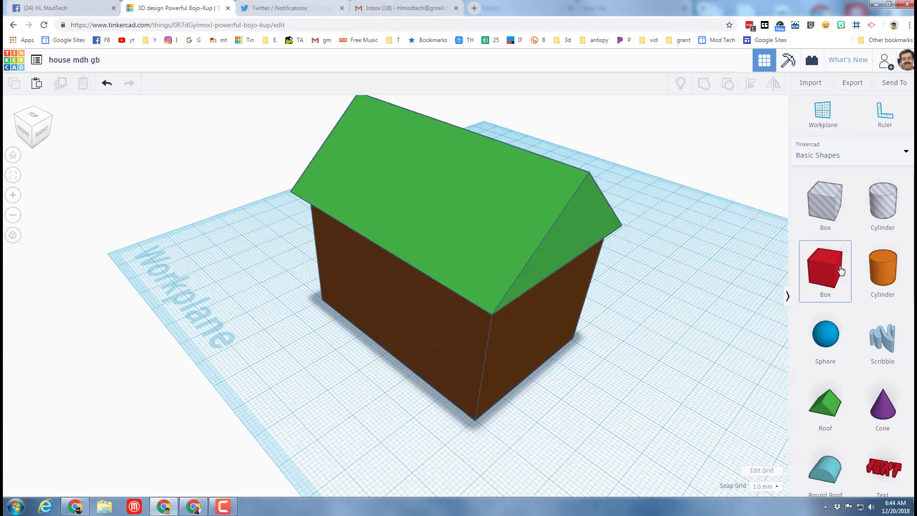
- Add a brown box extension against the front wall with its own small roof on top
left_click(826, 267)
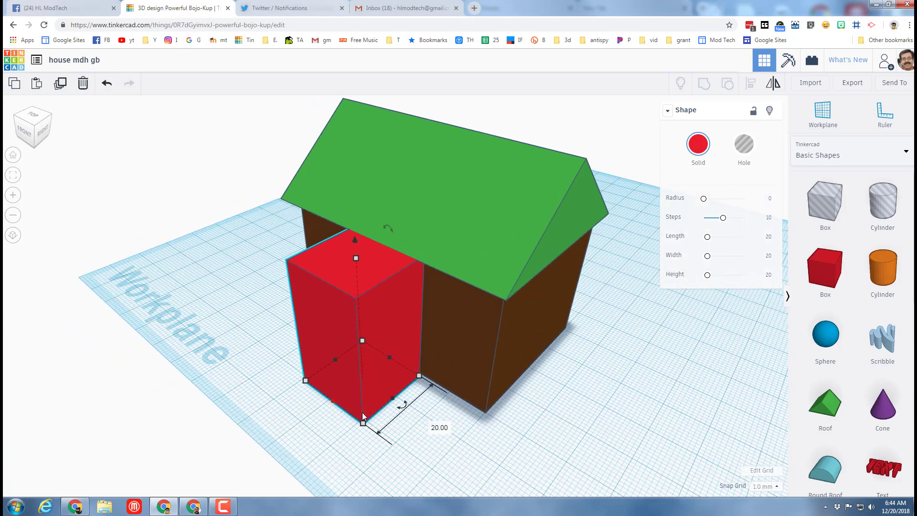
left_click(698, 143)
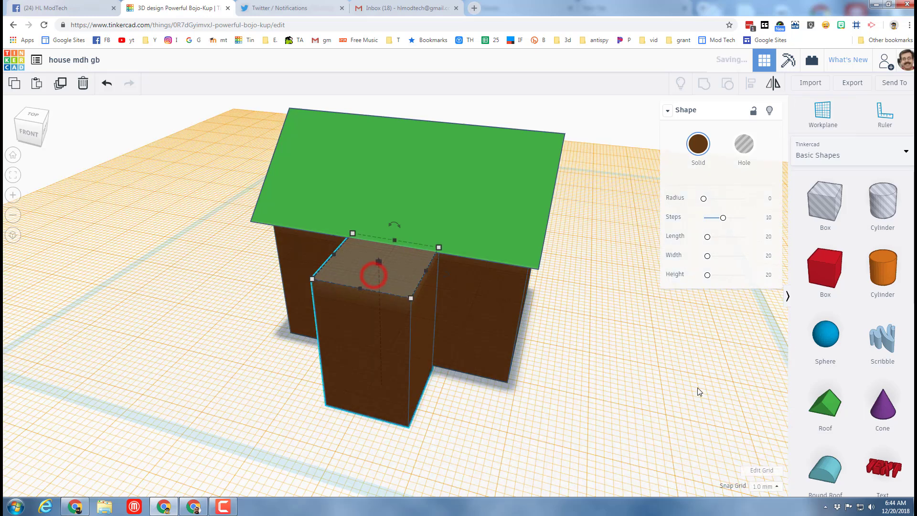
left_click(826, 404)
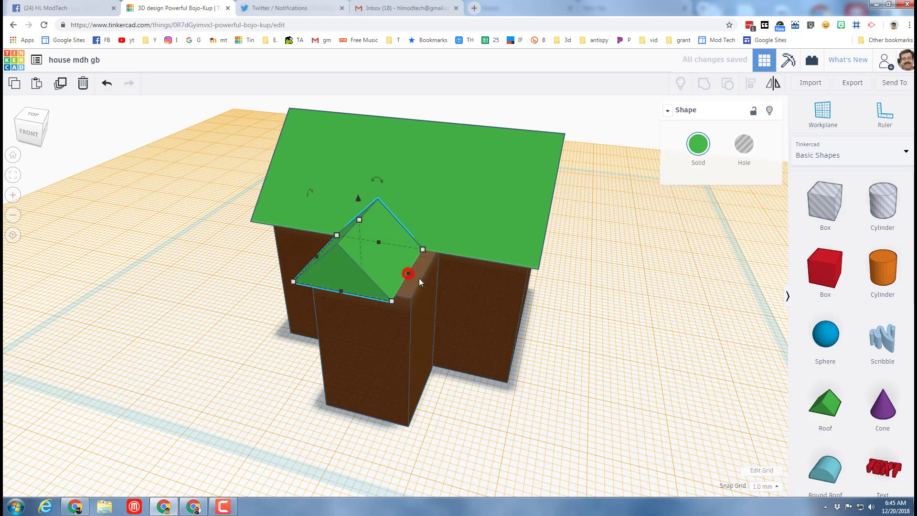
left_click_drag(408, 273, 374, 227)
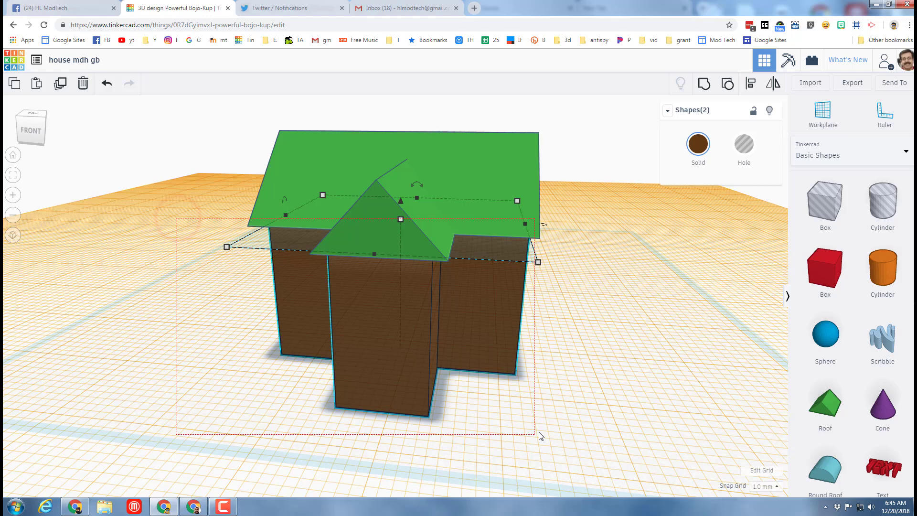
- Group all house pieces into one shape and pick the roof for recolouring green
left_click(751, 83)
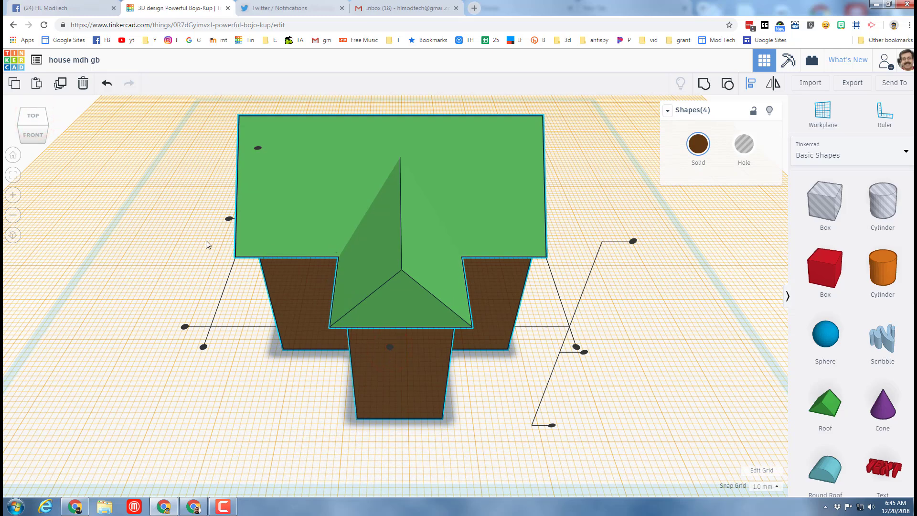
mouse_move(703, 82)
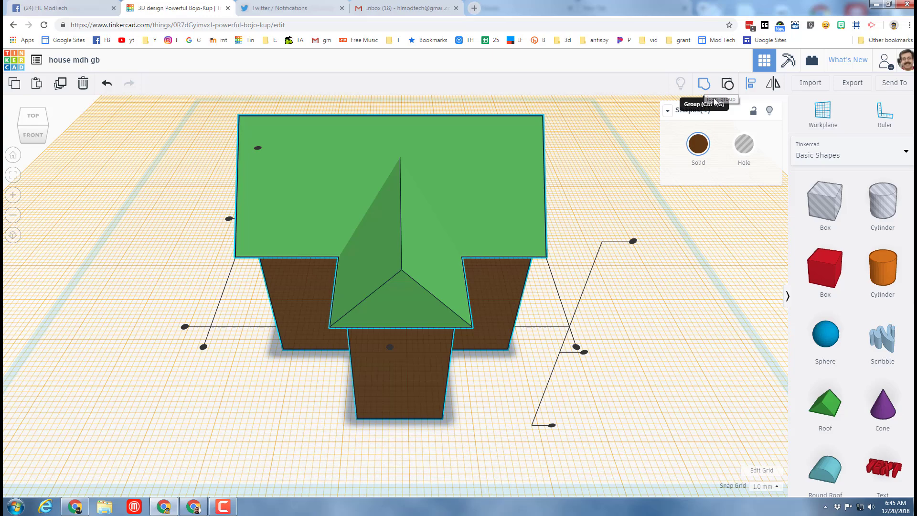
left_click(703, 83)
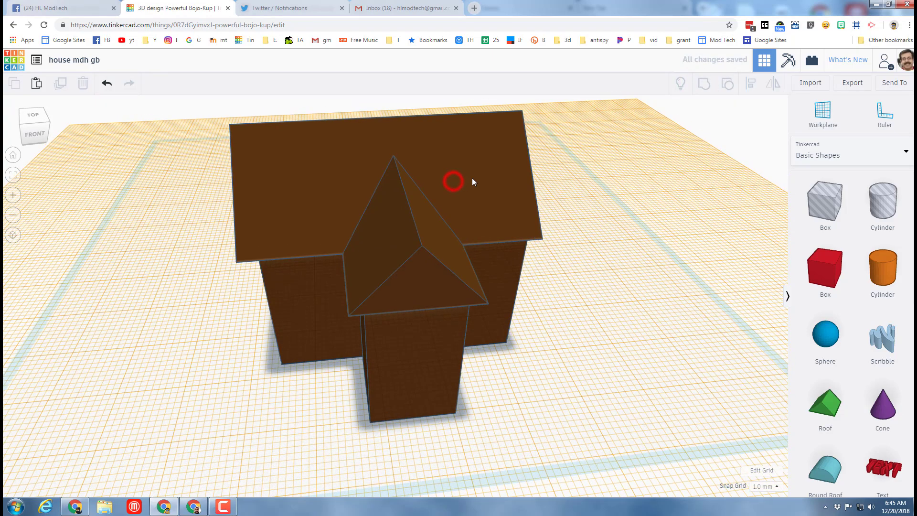
left_click(455, 181)
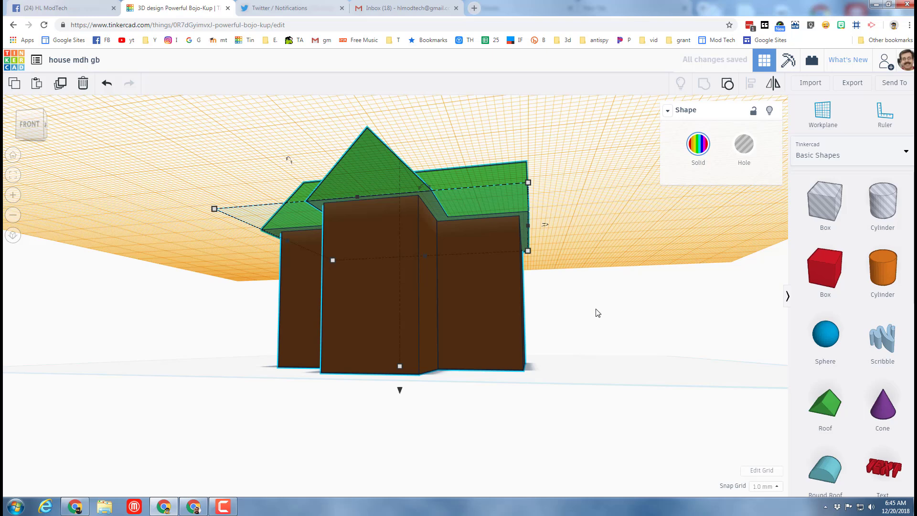
mouse_move(624, 304)
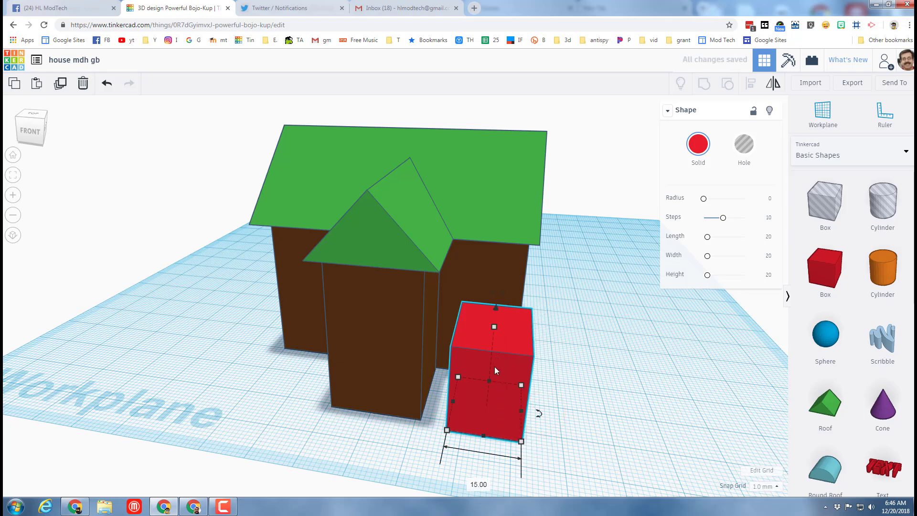
mouse_move(514, 389)
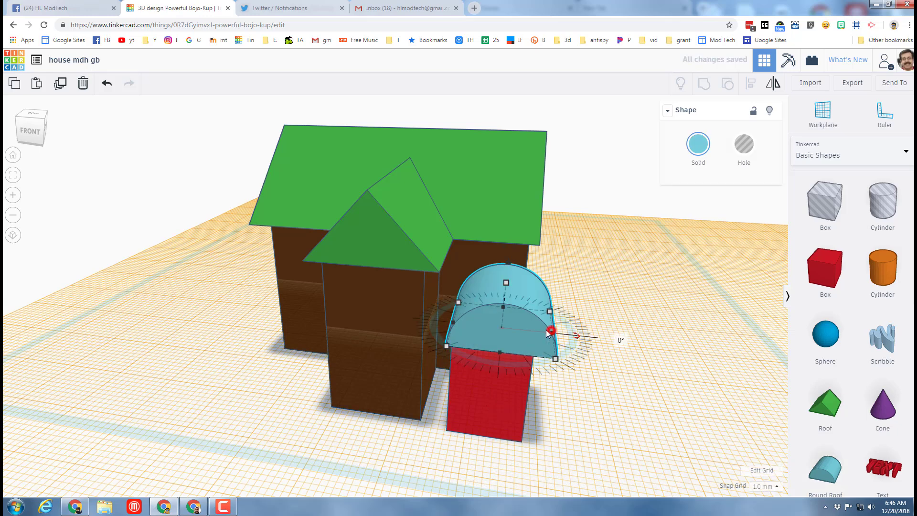
- Stand the rounded half-cylinder upright on the box to form an arch shape
left_click_drag(576, 336, 530, 337)
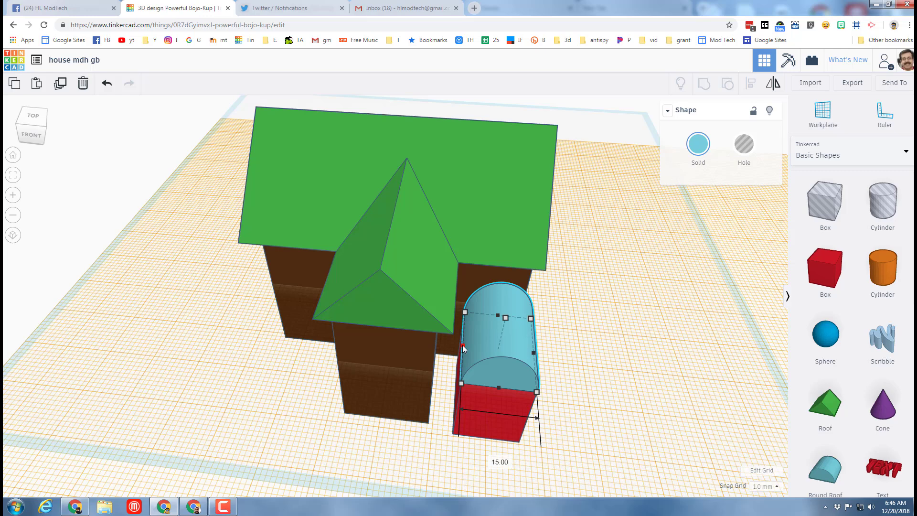
left_click(560, 415)
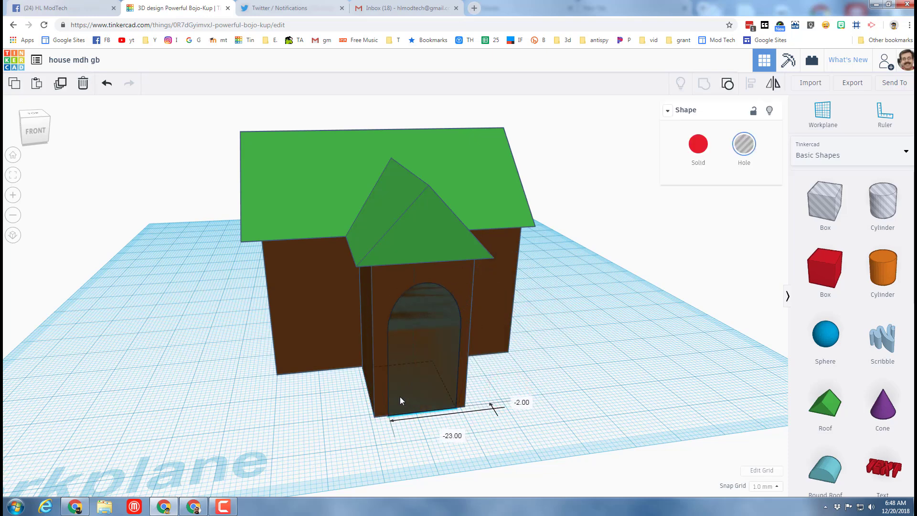
mouse_move(406, 402)
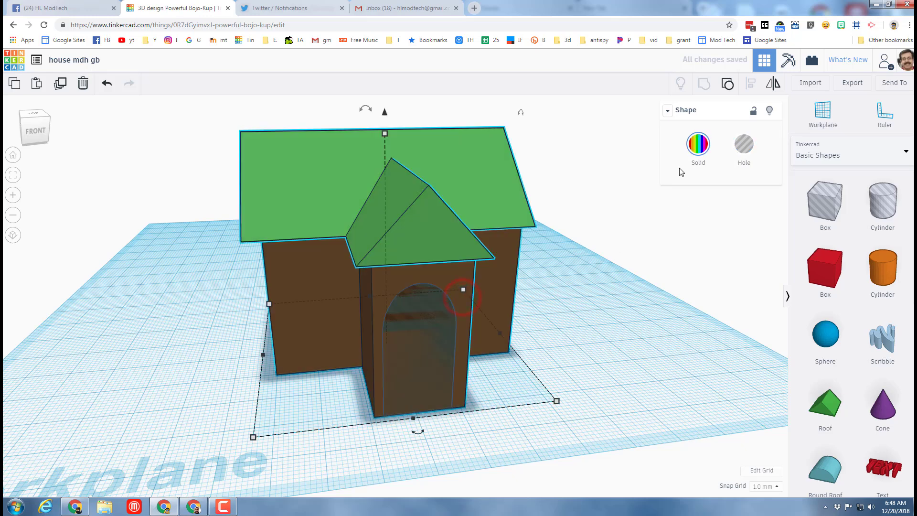
- Group the front section with the arch hole to cut the doorway, keeping Multicolor
left_click(475, 295)
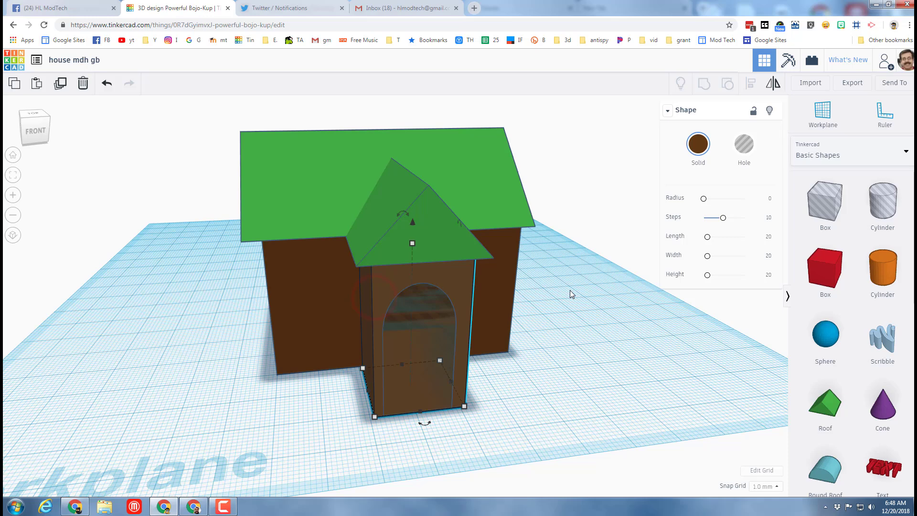
mouse_move(428, 436)
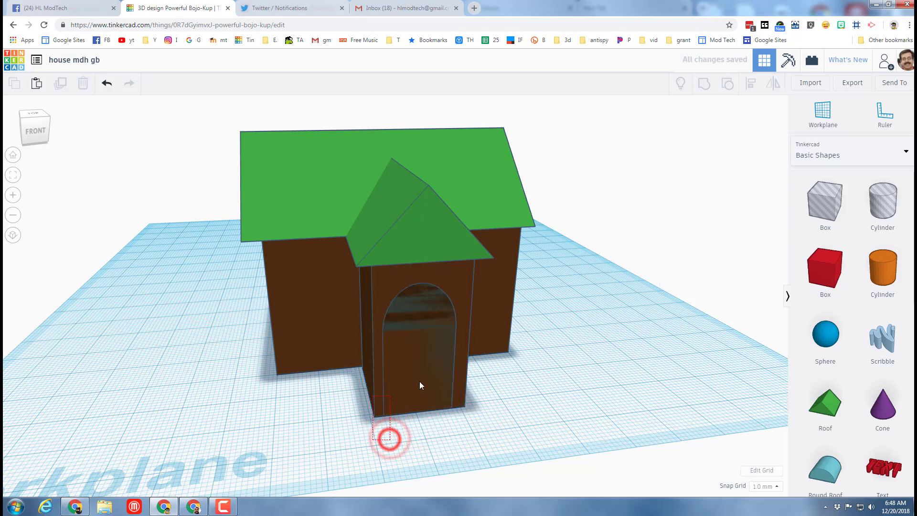
left_click(419, 385)
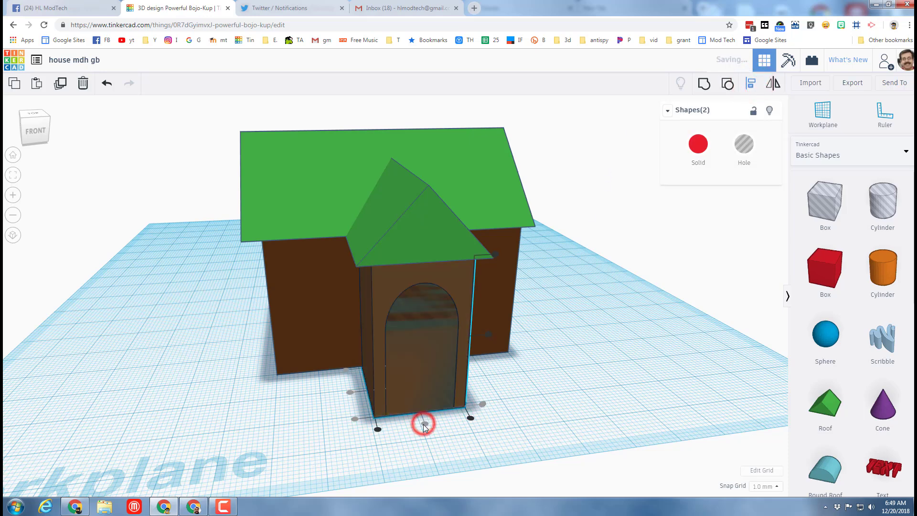
left_click(213, 273)
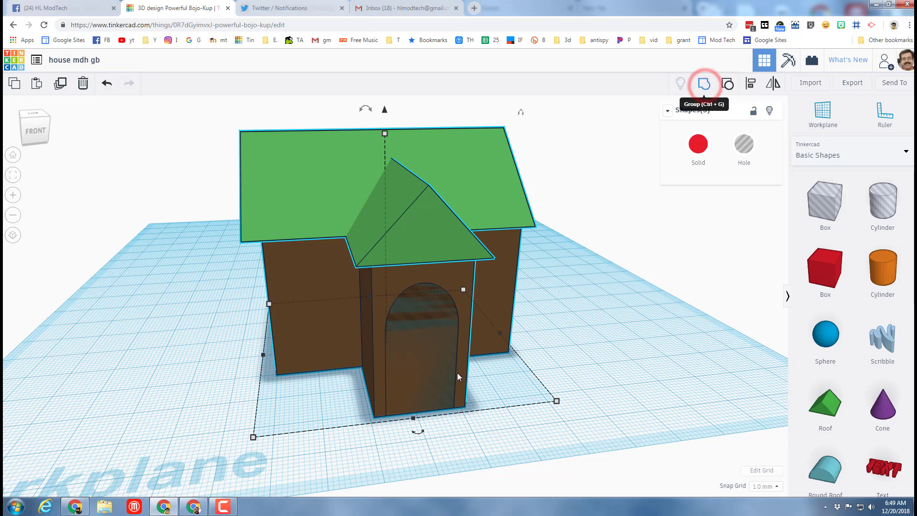
left_click(703, 82)
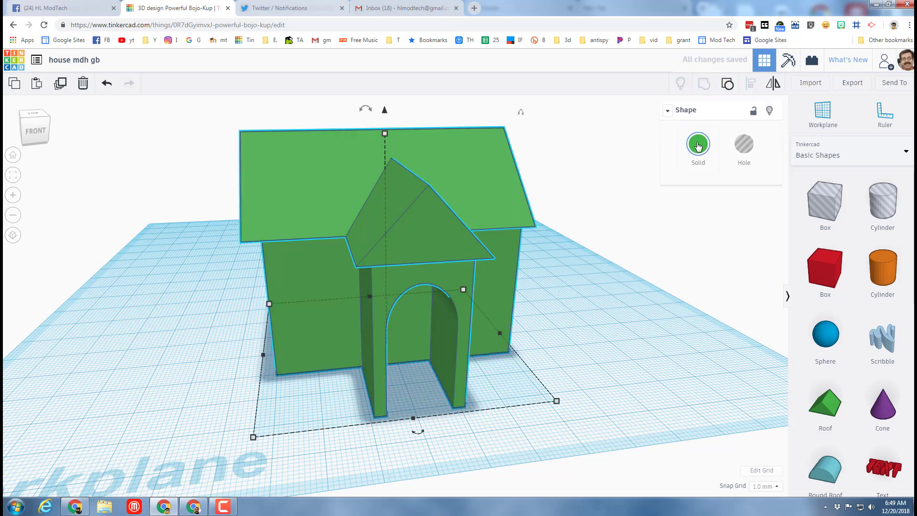
left_click(698, 146)
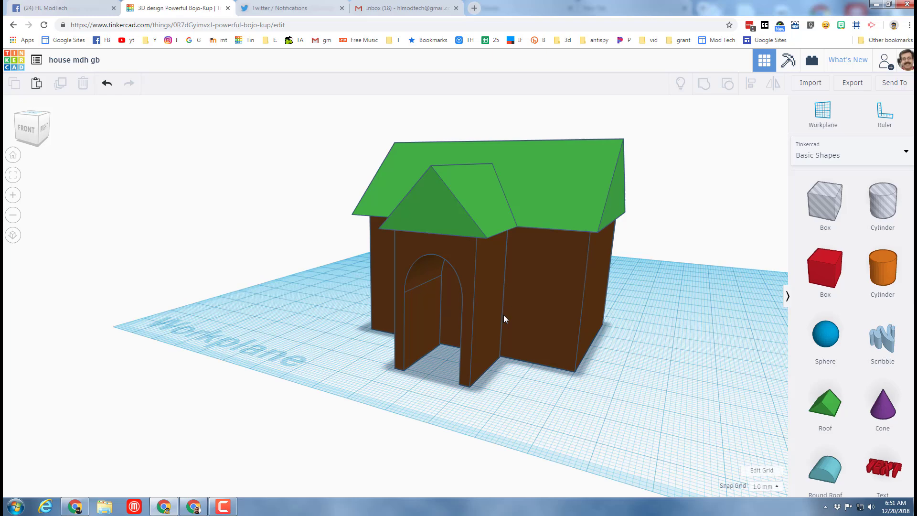
mouse_move(627, 285)
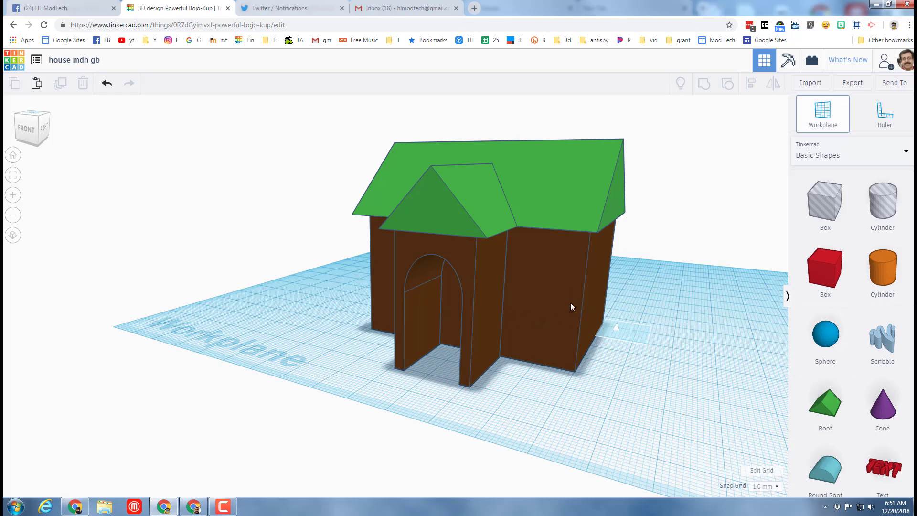
- Place a workplane on the side wall and drop a Scribble shape onto it
left_click(542, 298)
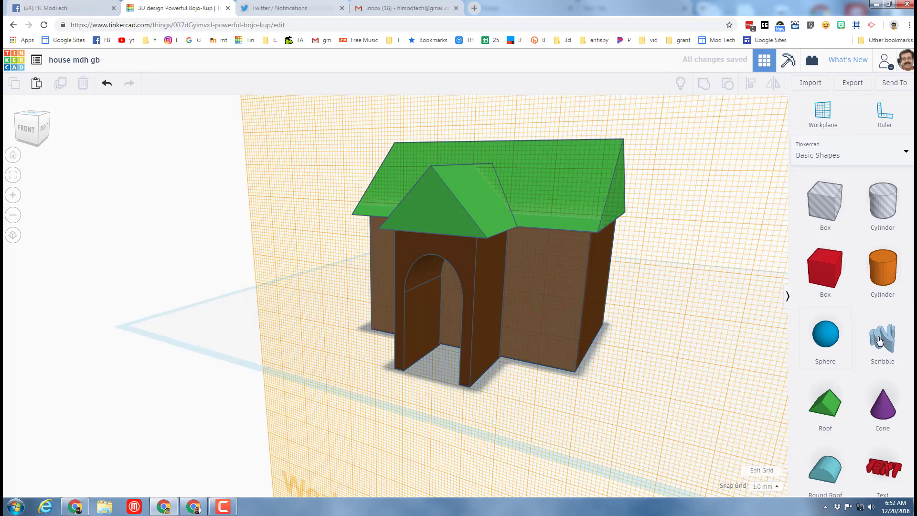
left_click(883, 336)
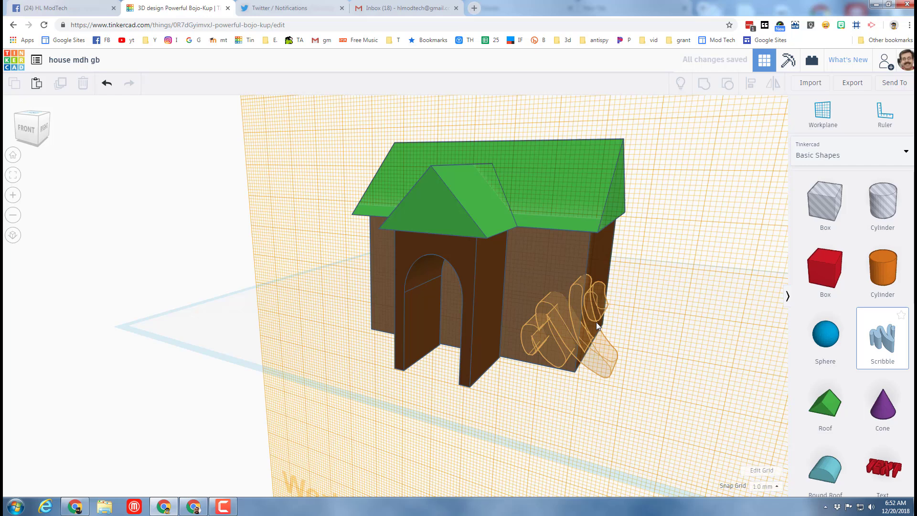
left_click(883, 336)
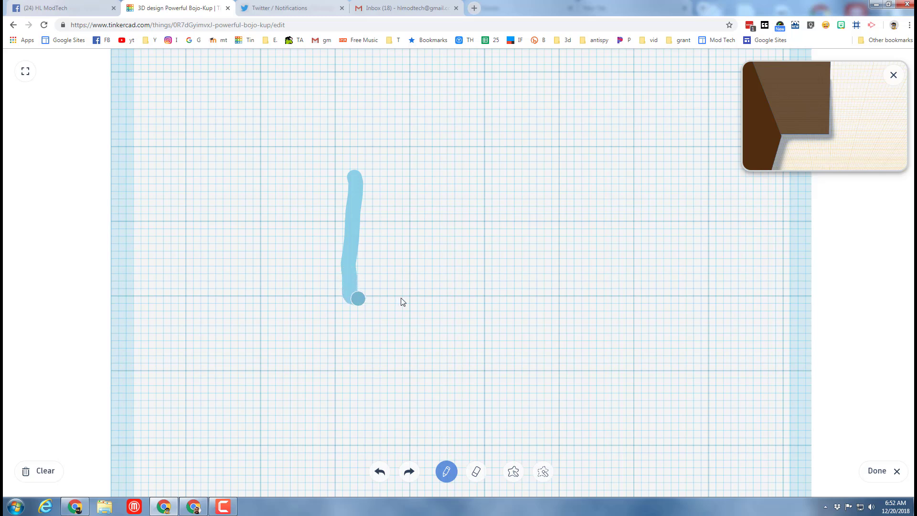
- Draw a square window with cross lines into four panes, tidy with the eraser, and finish
left_click_drag(356, 300, 507, 196)
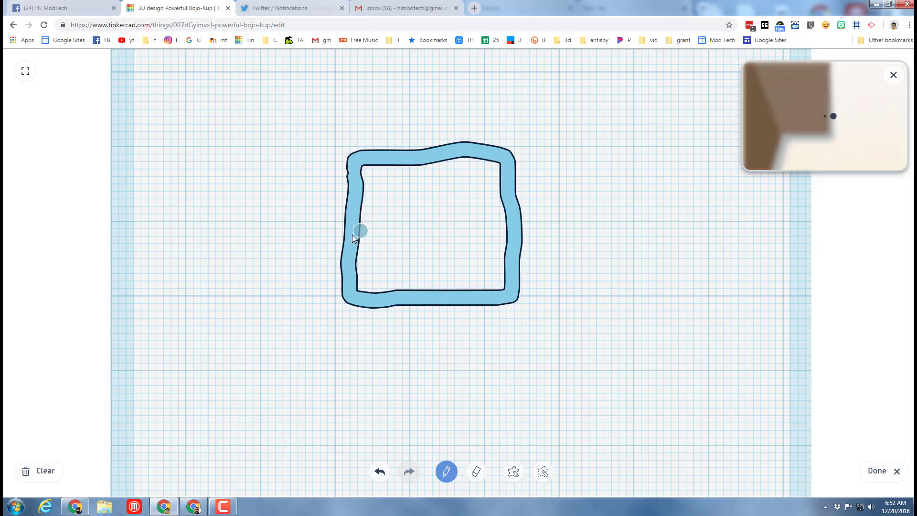
left_click_drag(360, 231, 499, 231)
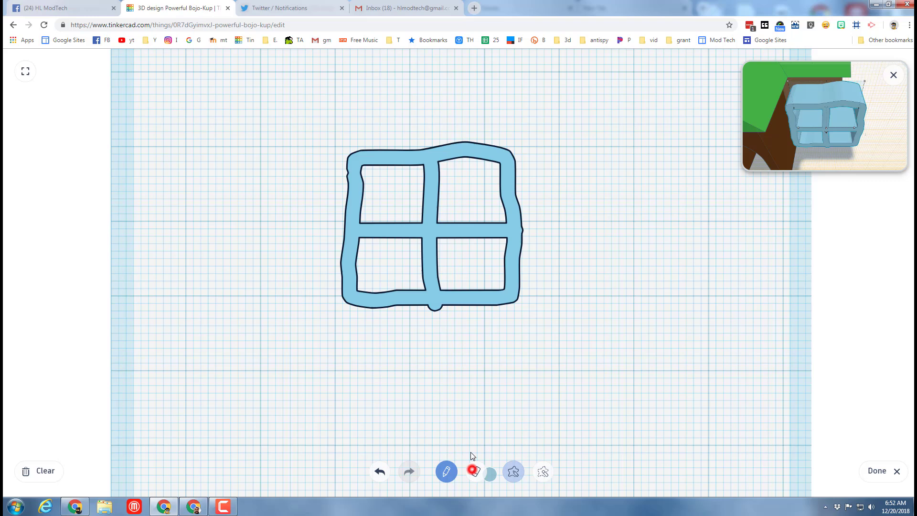
left_click(476, 472)
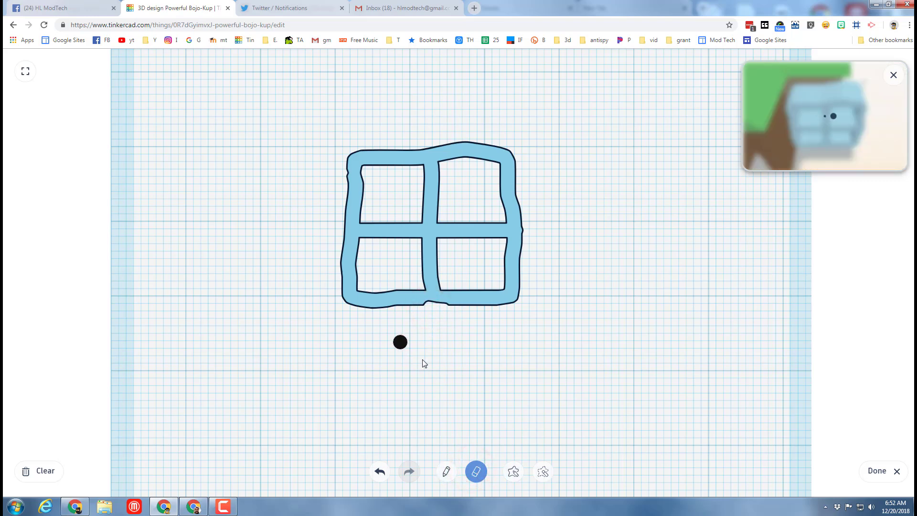
left_click(380, 472)
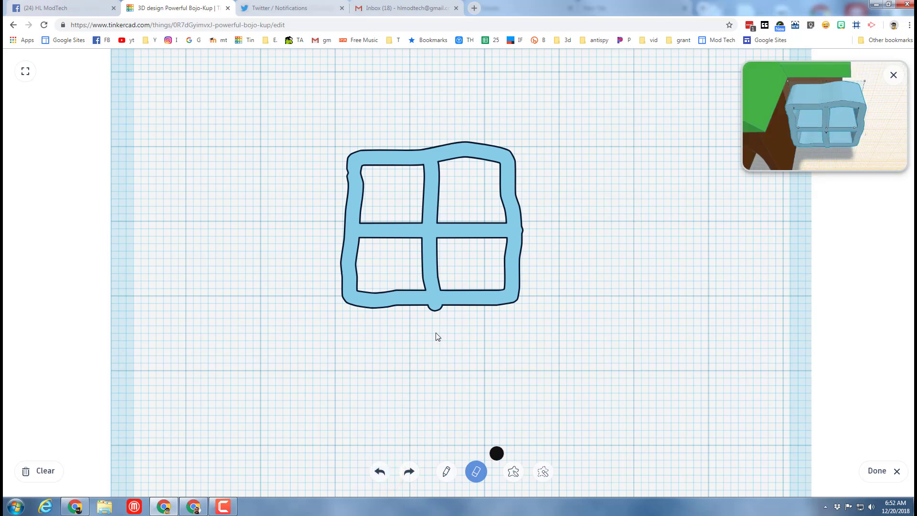
left_click(433, 310)
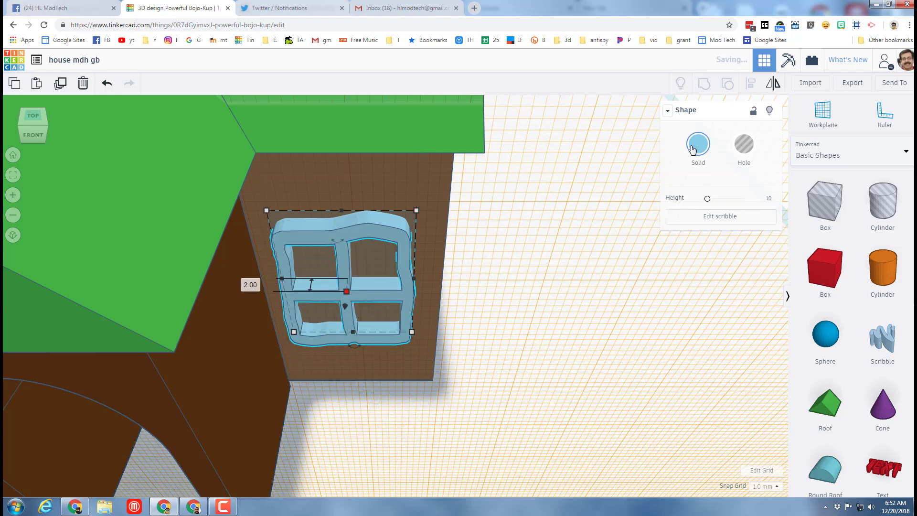
- Colour the scribbled four-pane window white so it reads as icing on the wall
left_click(698, 144)
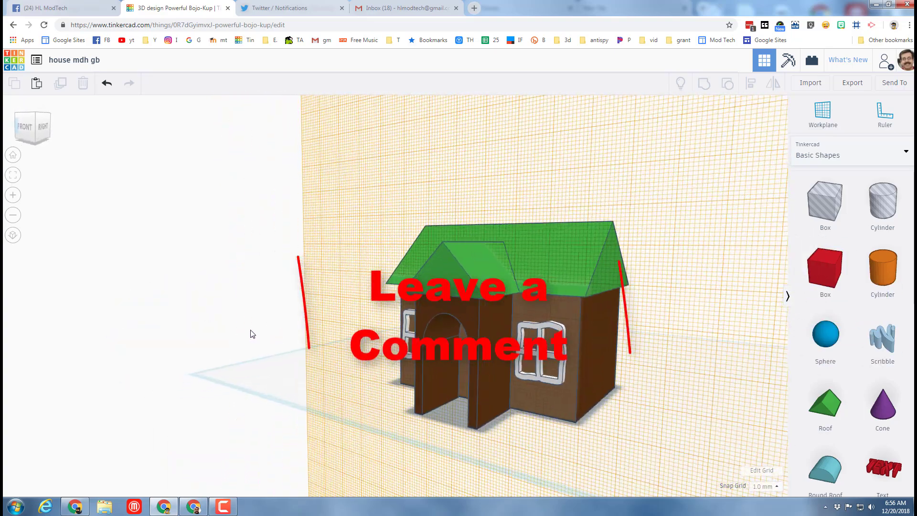
left_click_drag(251, 333, 386, 356)
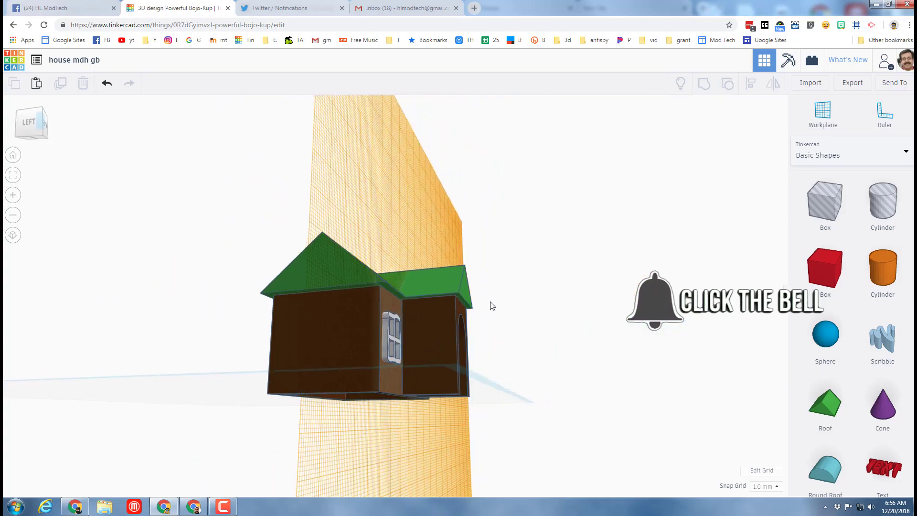
left_click_drag(491, 305, 337, 366)
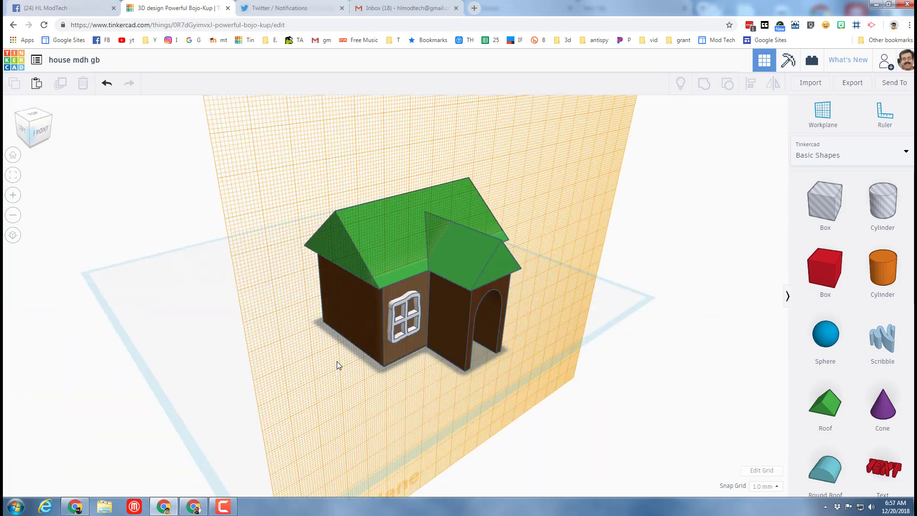